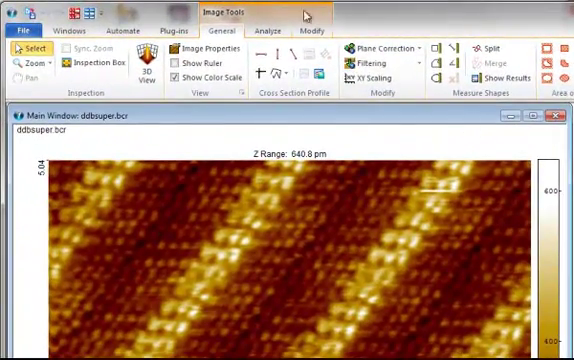
Switch to the Analyze ribbon to show the image analysis tools for ddbsuper.bcr.
left_click(266, 31)
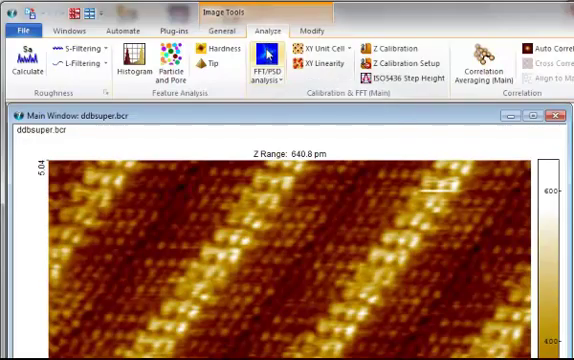
left_click(262, 62)
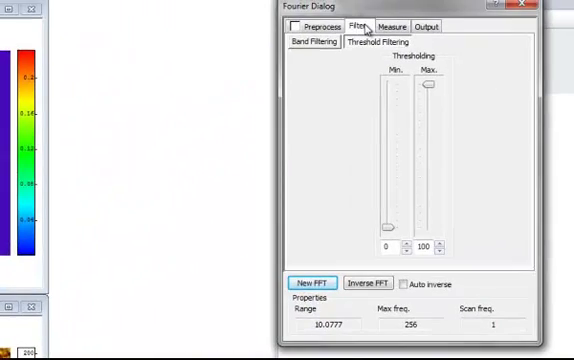
Show Band Filtering in the Fourier dialog, with low and high cutoffs of 23 and 24 pixels.
left_click(313, 43)
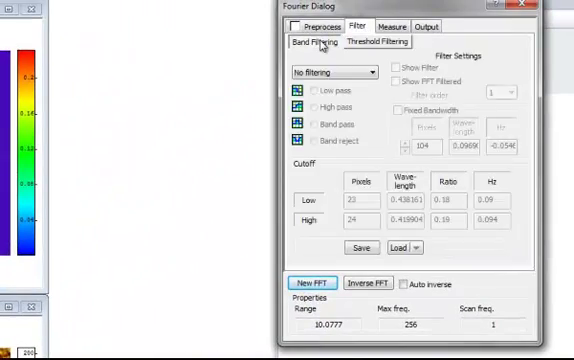